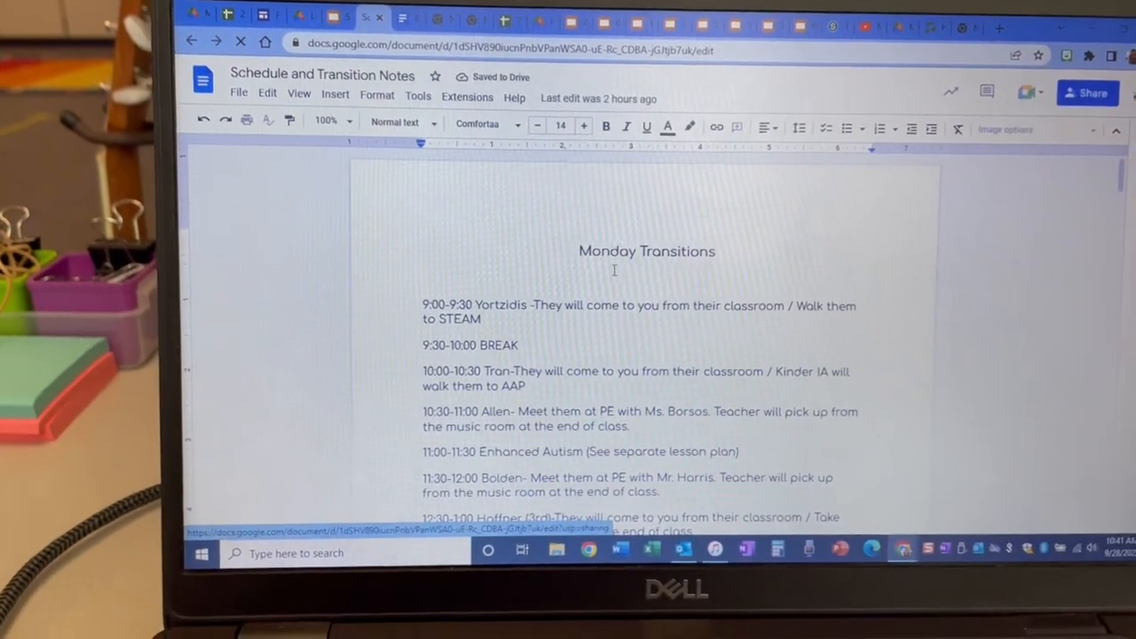
# - Scroll through the sub plans' Morning Duty and Afternoon Duty sections to the class locations page
pyautogui.scroll(-3)
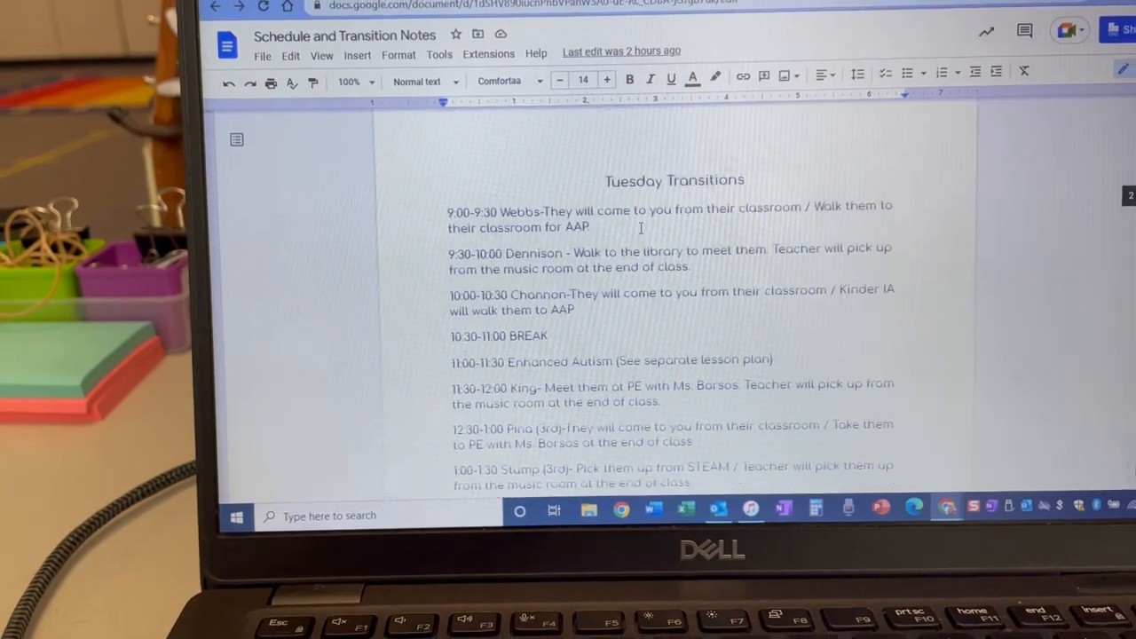
pyautogui.scroll(-3)
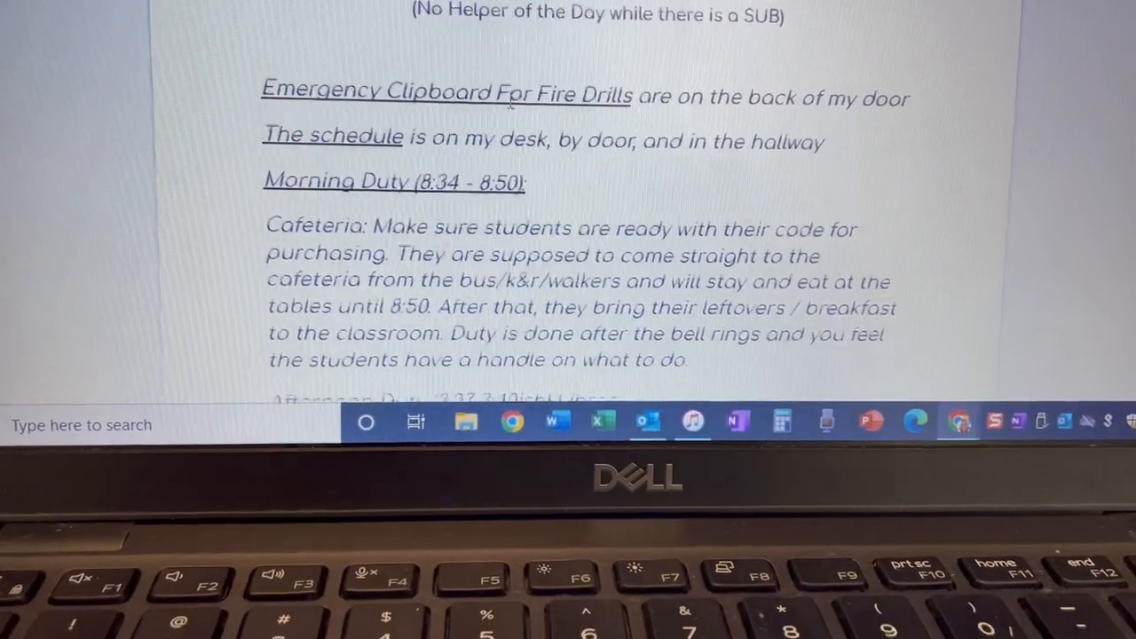
pyautogui.scroll(-3)
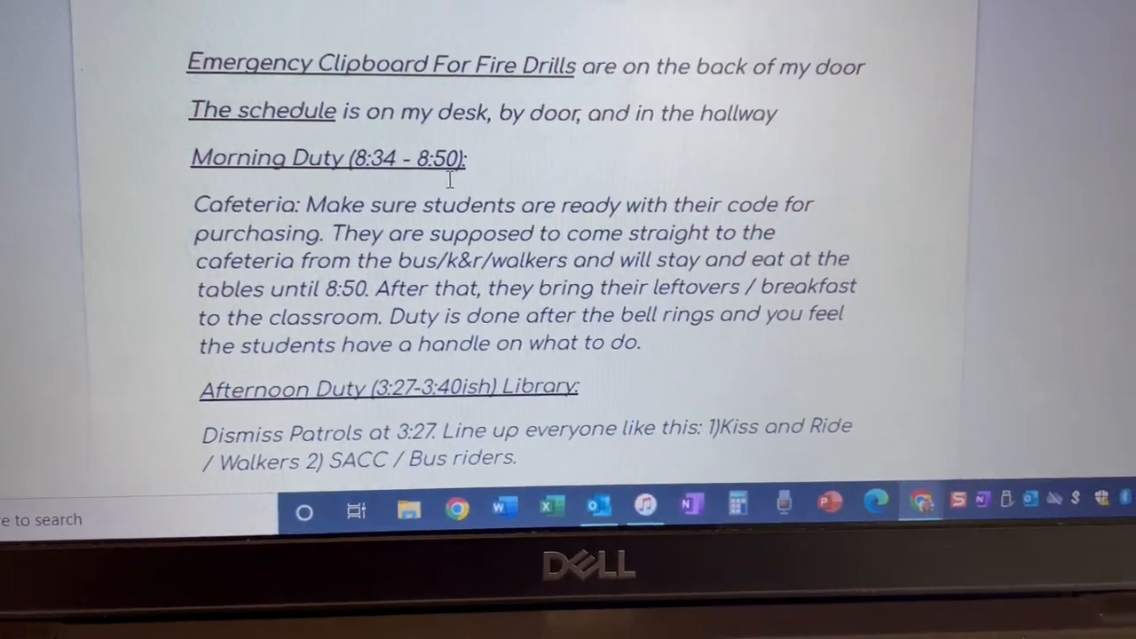
pyautogui.scroll(-3)
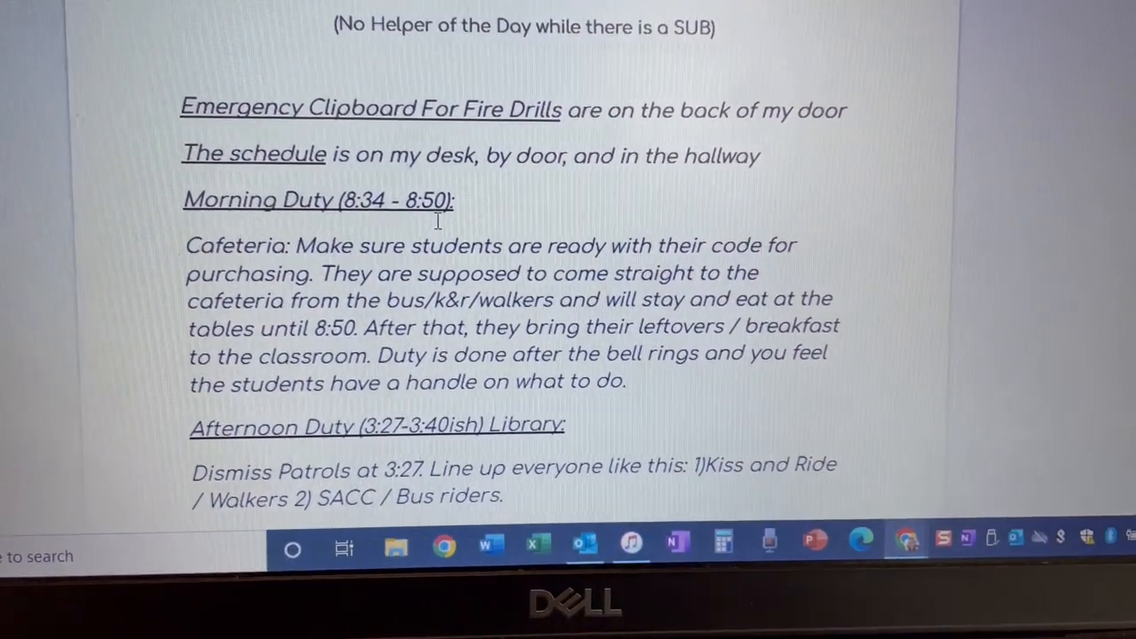
pyautogui.scroll(-3)
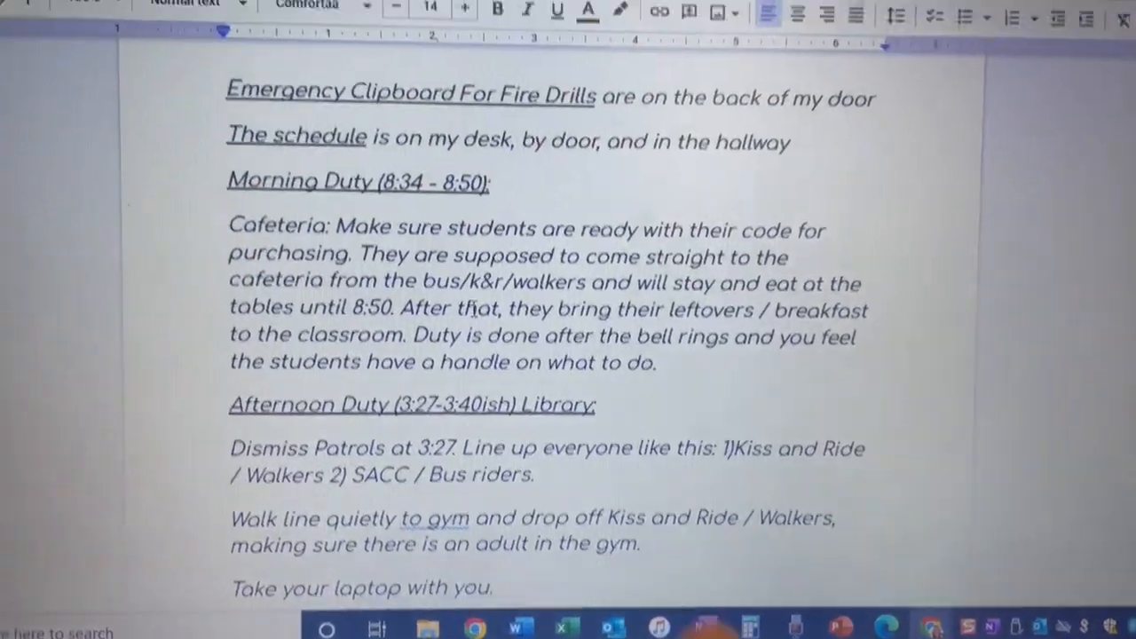
pyautogui.scroll(-3)
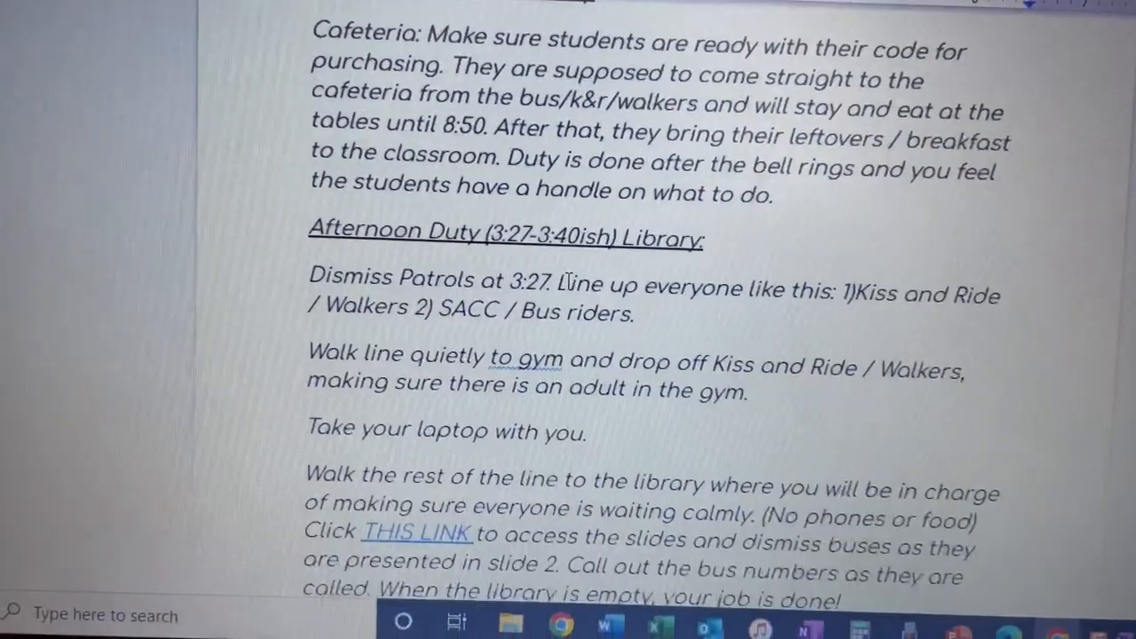
pyautogui.scroll(-3)
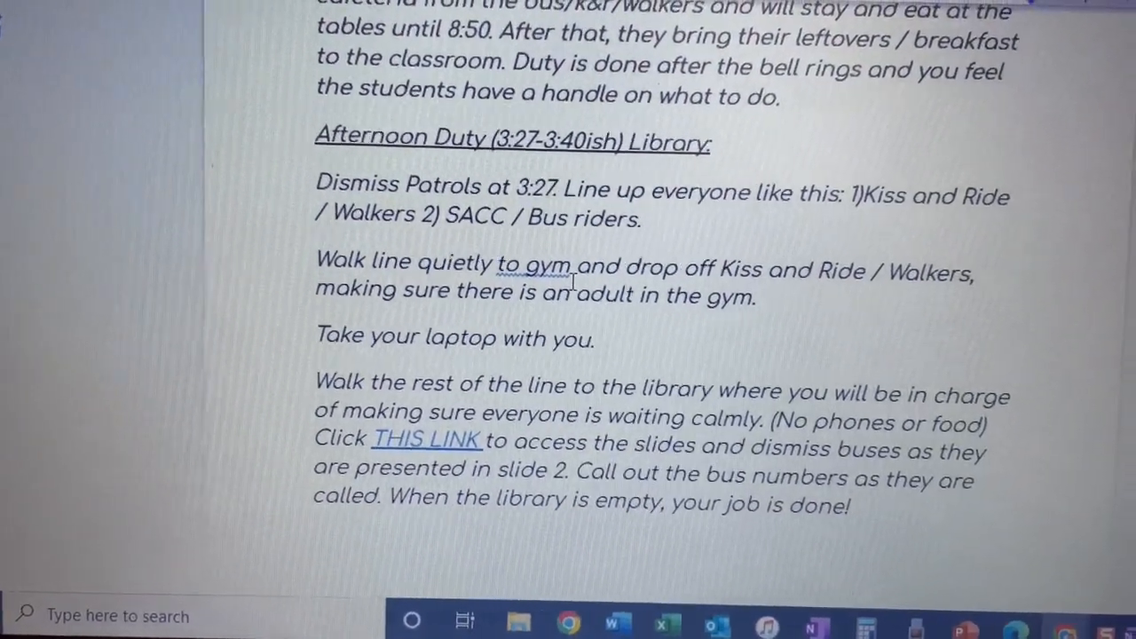
pyautogui.scroll(-3)
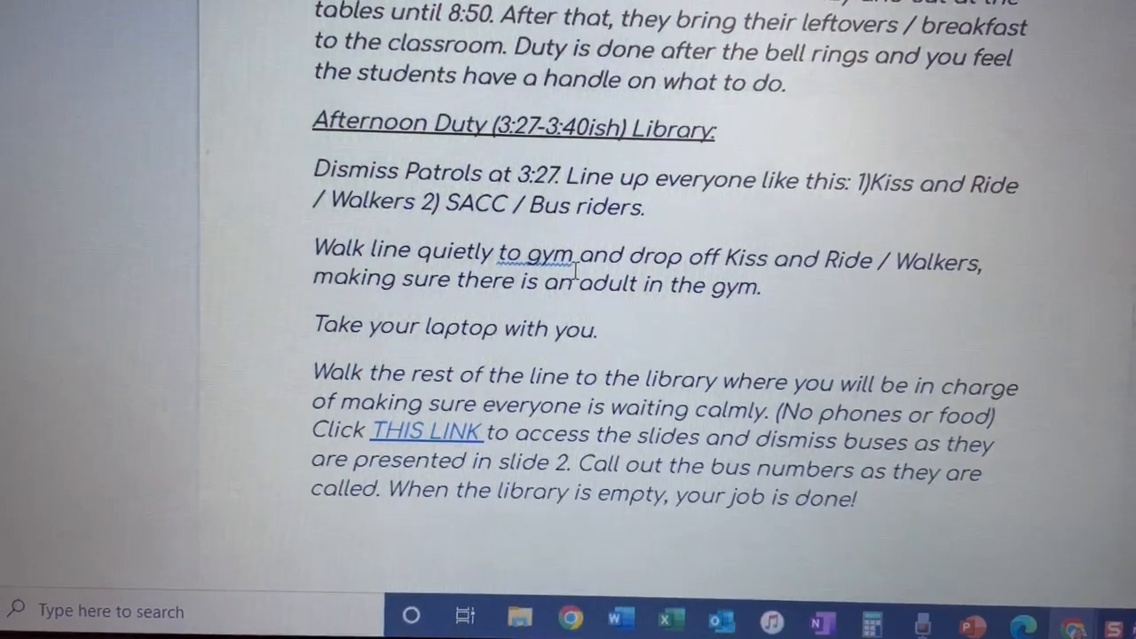
pyautogui.scroll(-3)
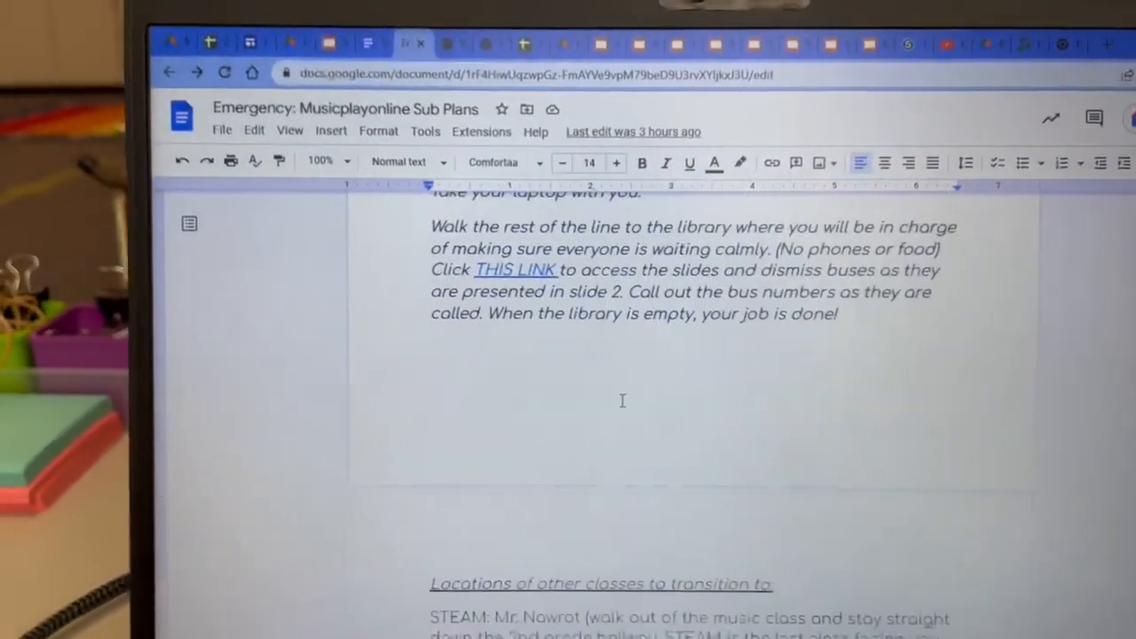
# - Review the class transition locations, then switch to the Sub Materials 2022-2023 presentation
pyautogui.scroll(-3)
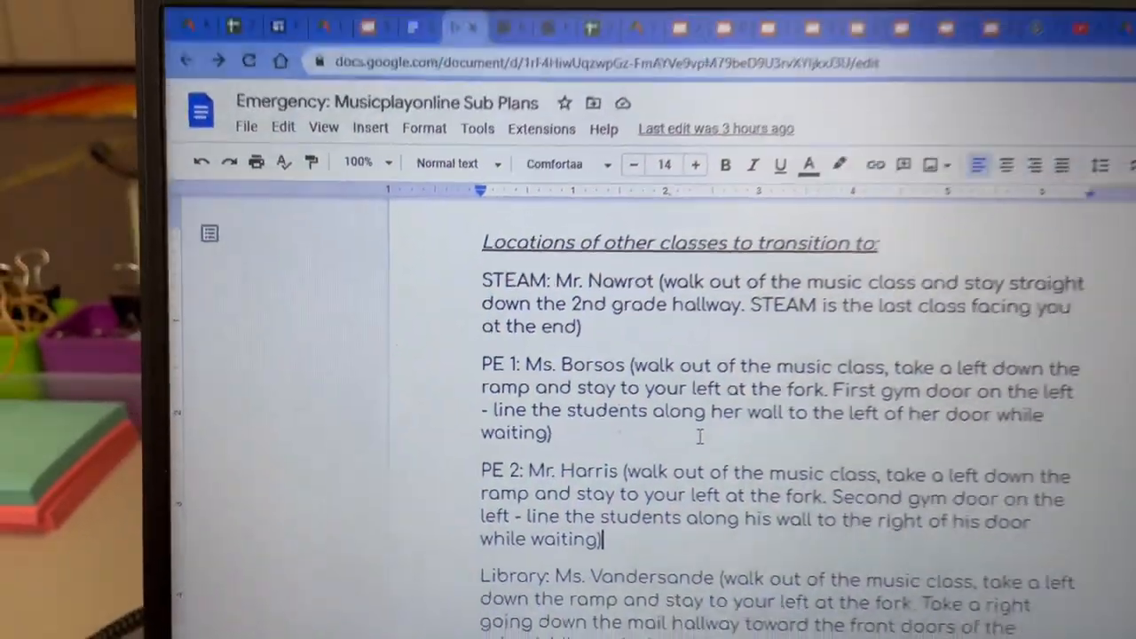
pyautogui.scroll(-3)
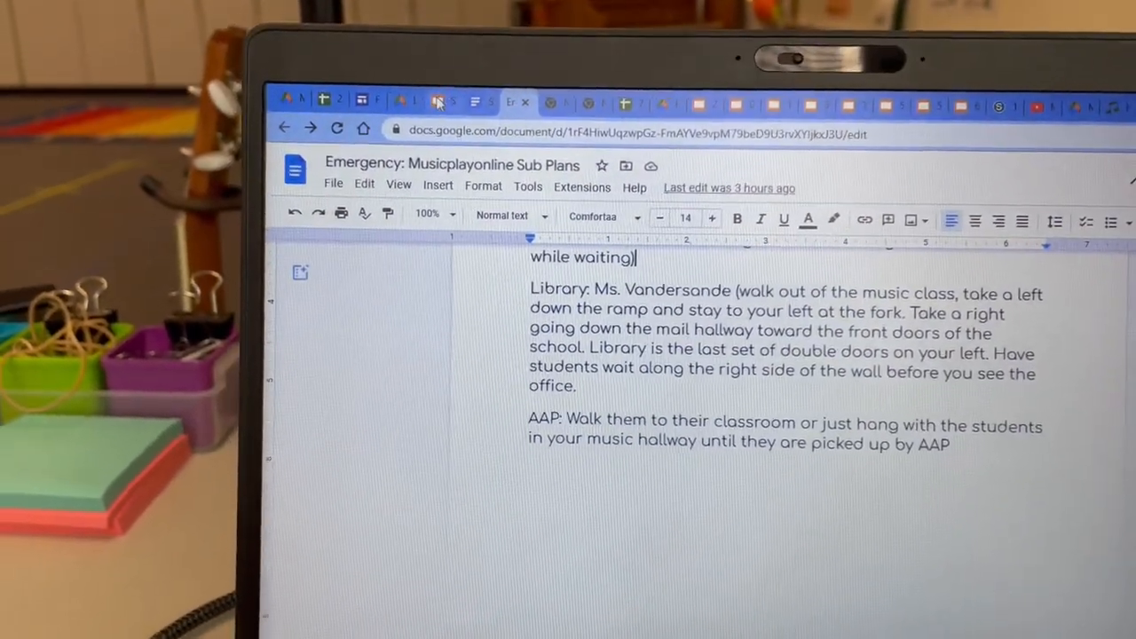
pyautogui.click(443, 101)
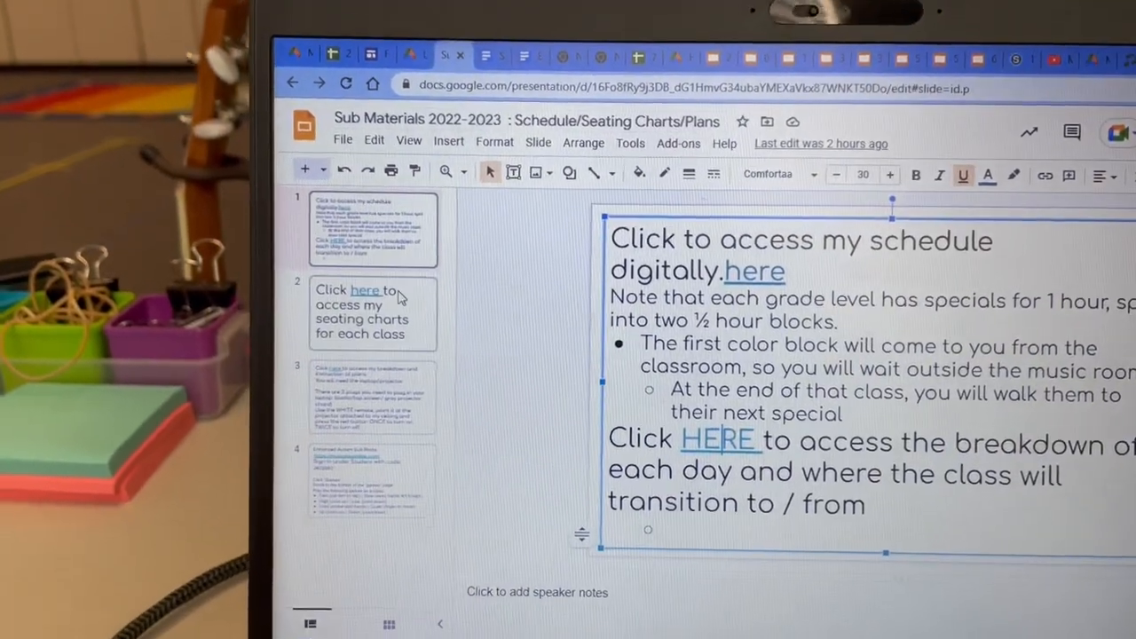
# - Follow slide 2's 'here' link to the linked seating charts Drive folder
pyautogui.click(373, 313)
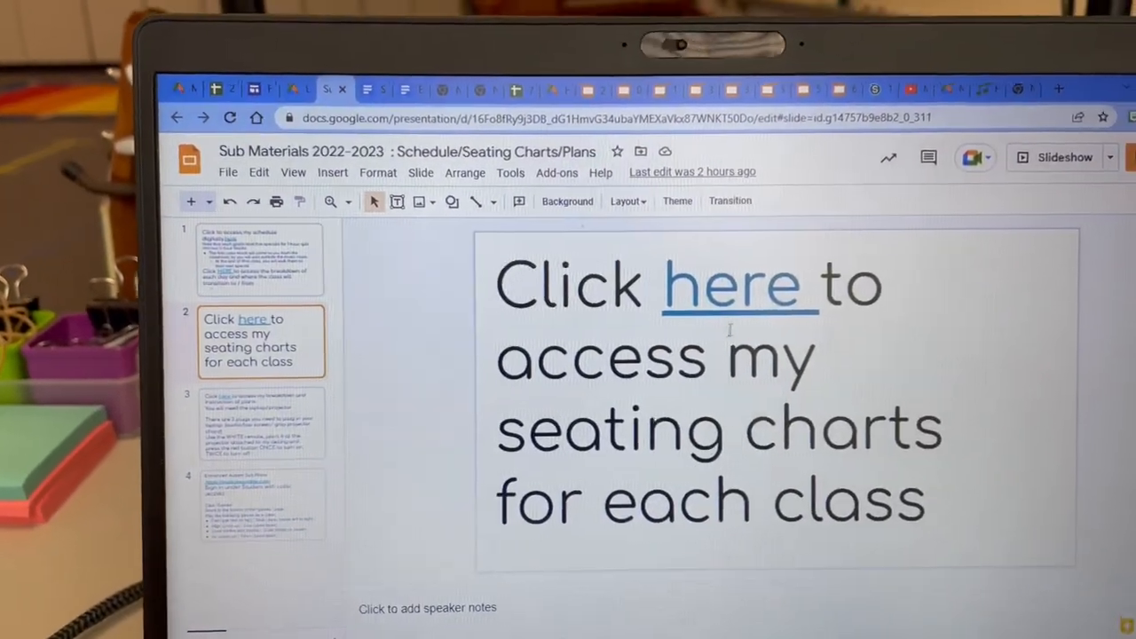
pyautogui.click(732, 284)
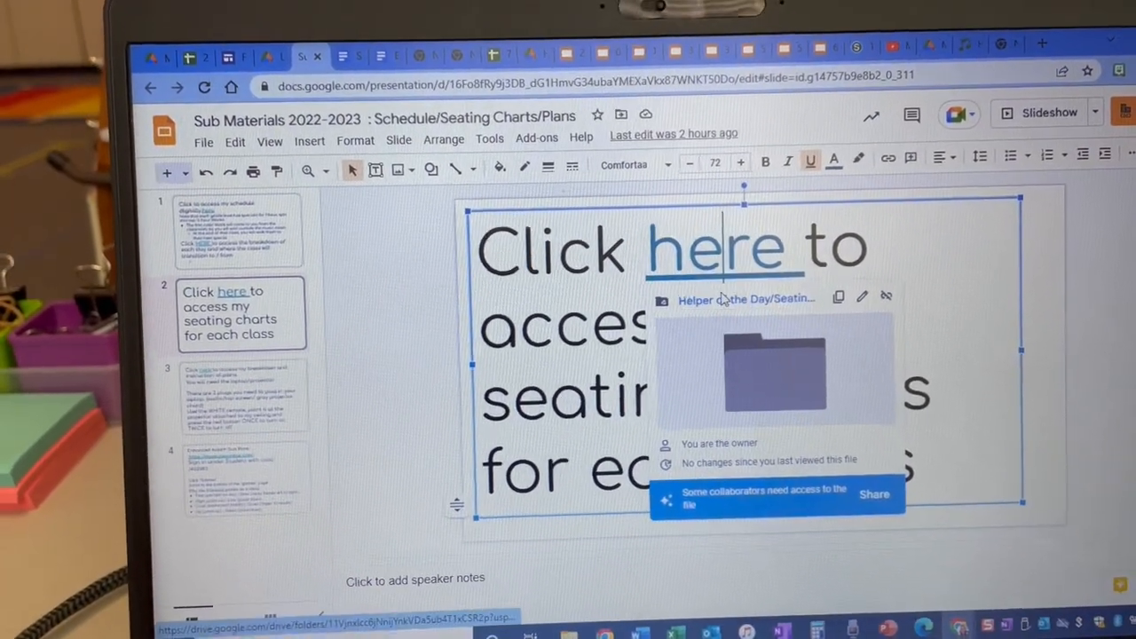
pyautogui.click(777, 373)
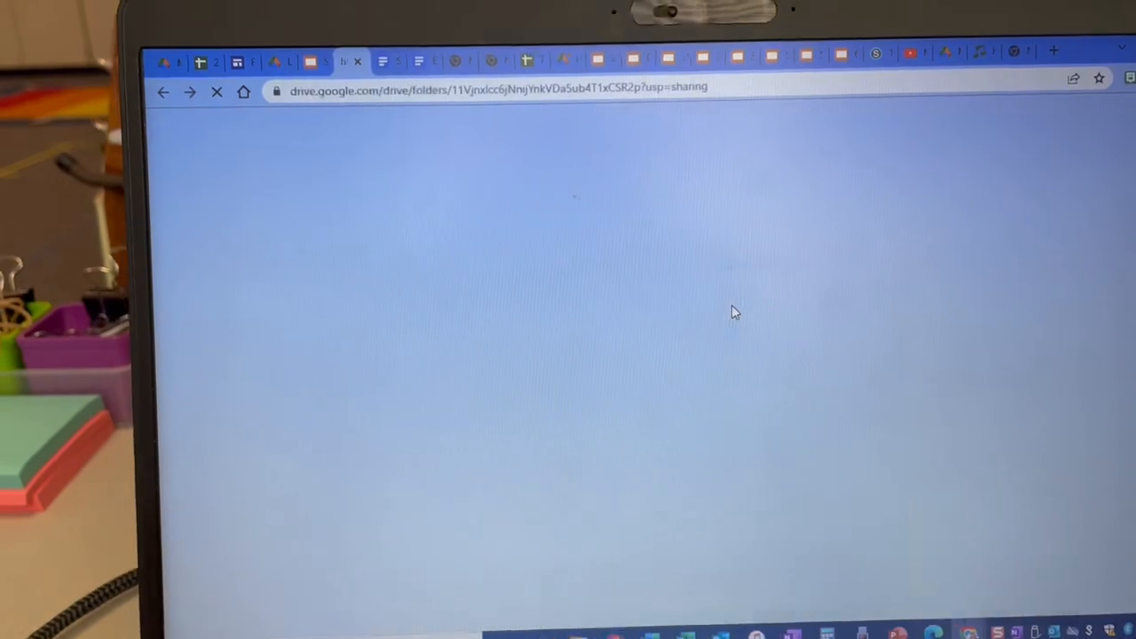